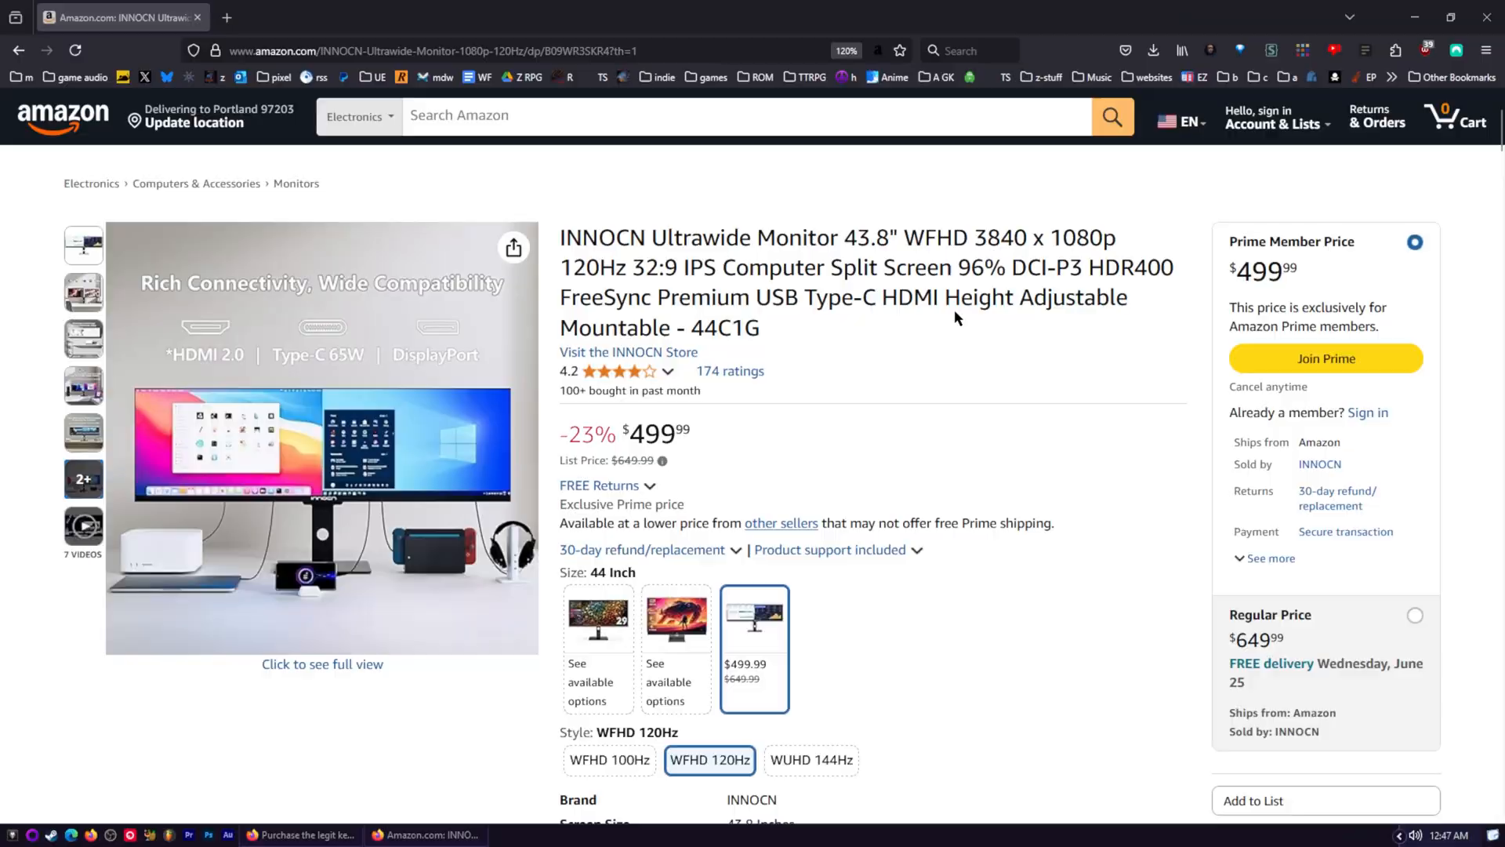
mouse_move(868, 298)
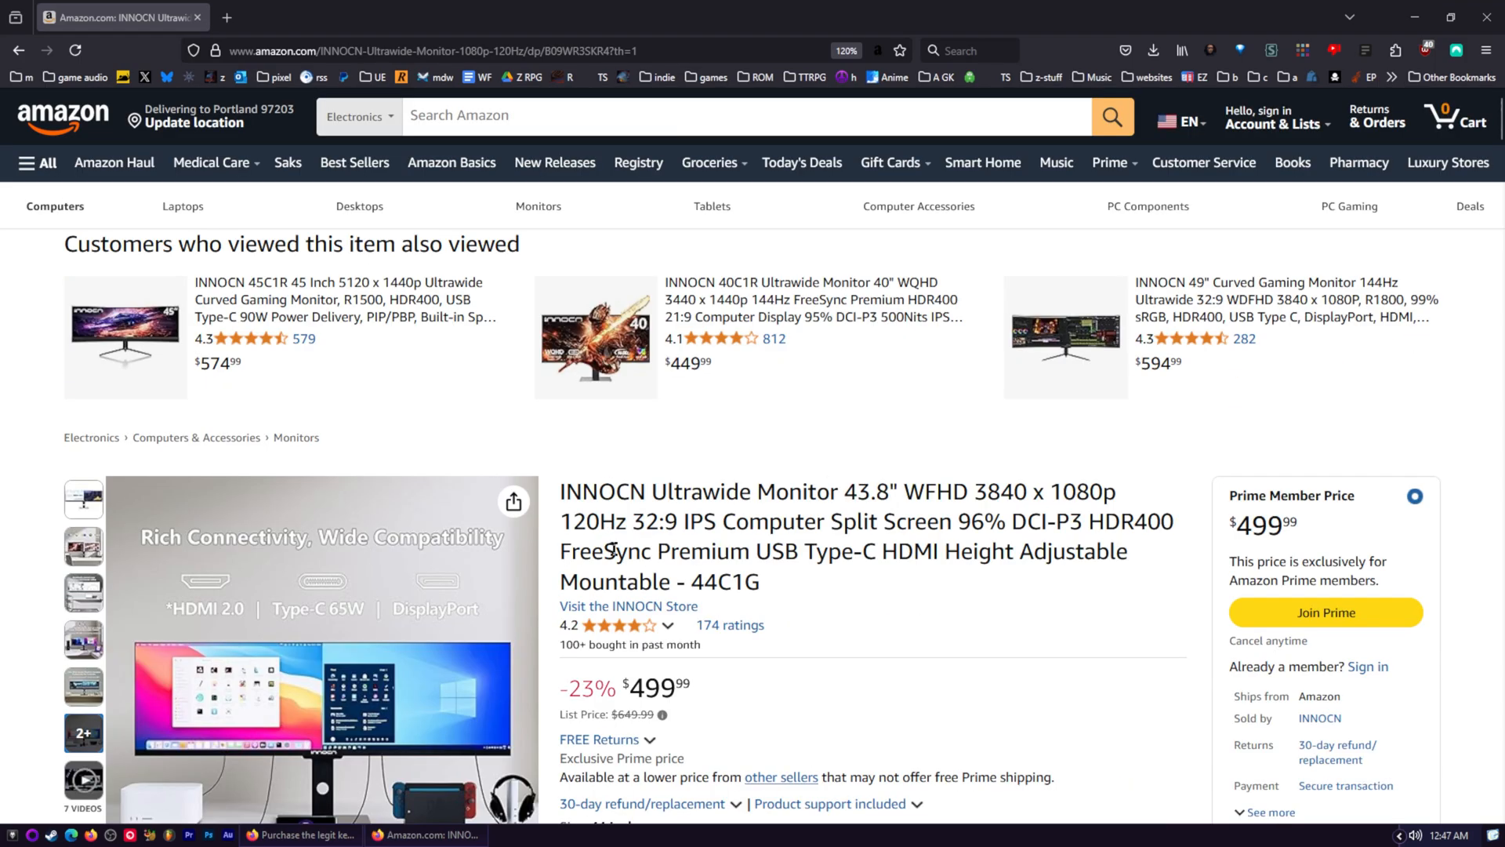
scroll(down, 3)
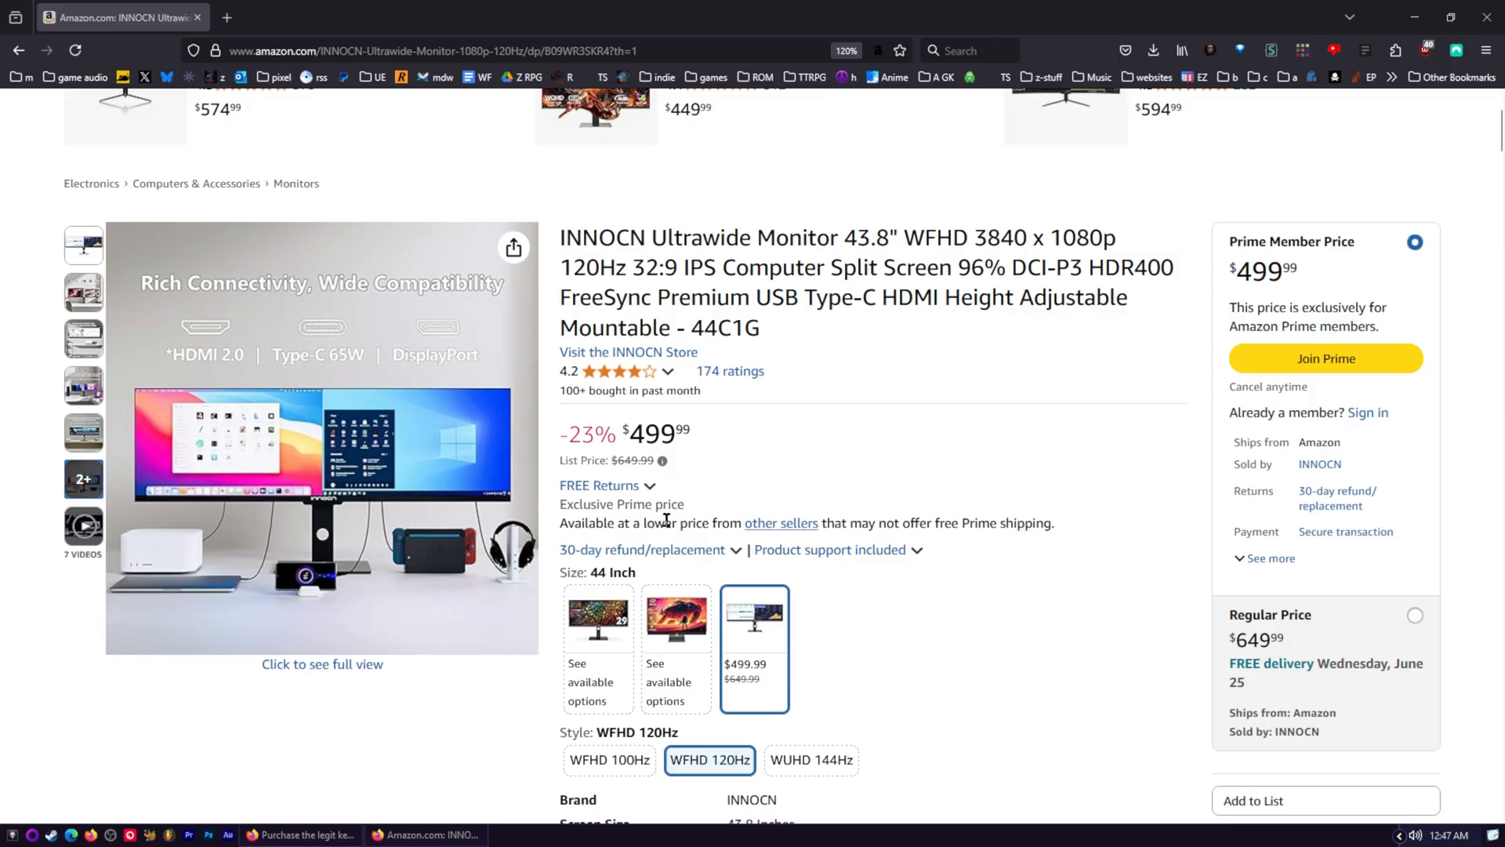